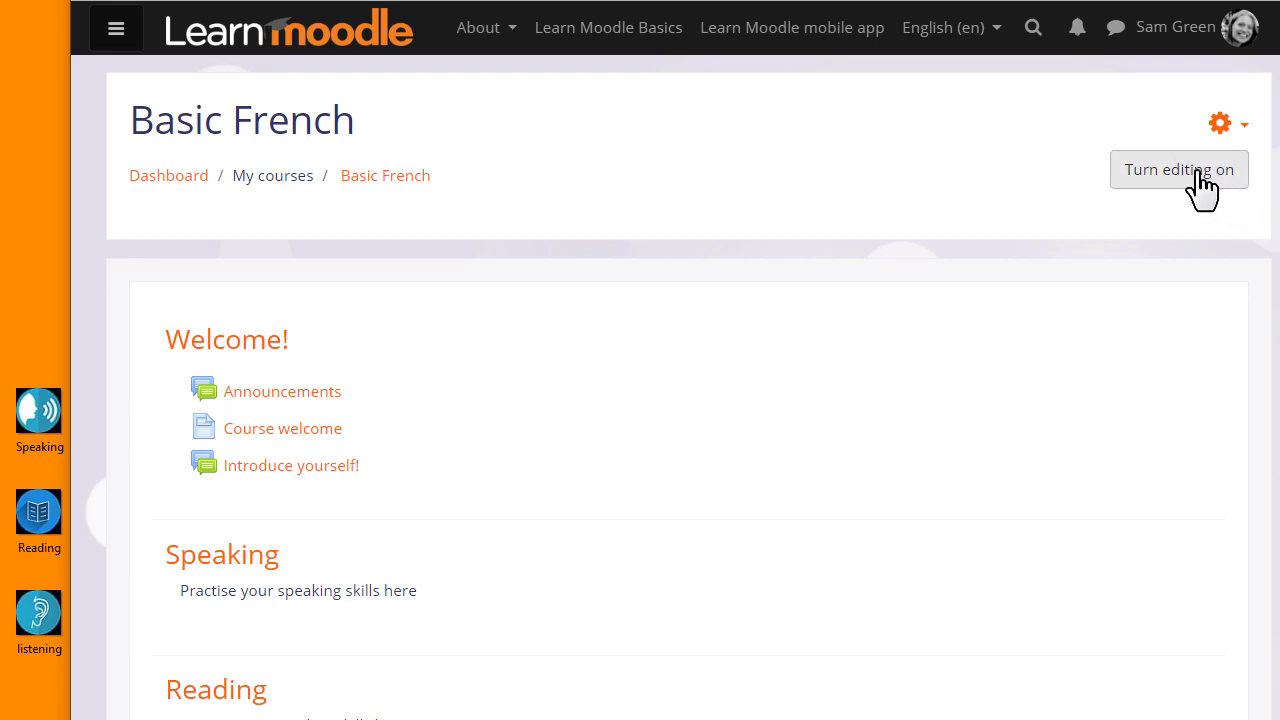
Turn editing on for the Basic French course page.
click(1179, 169)
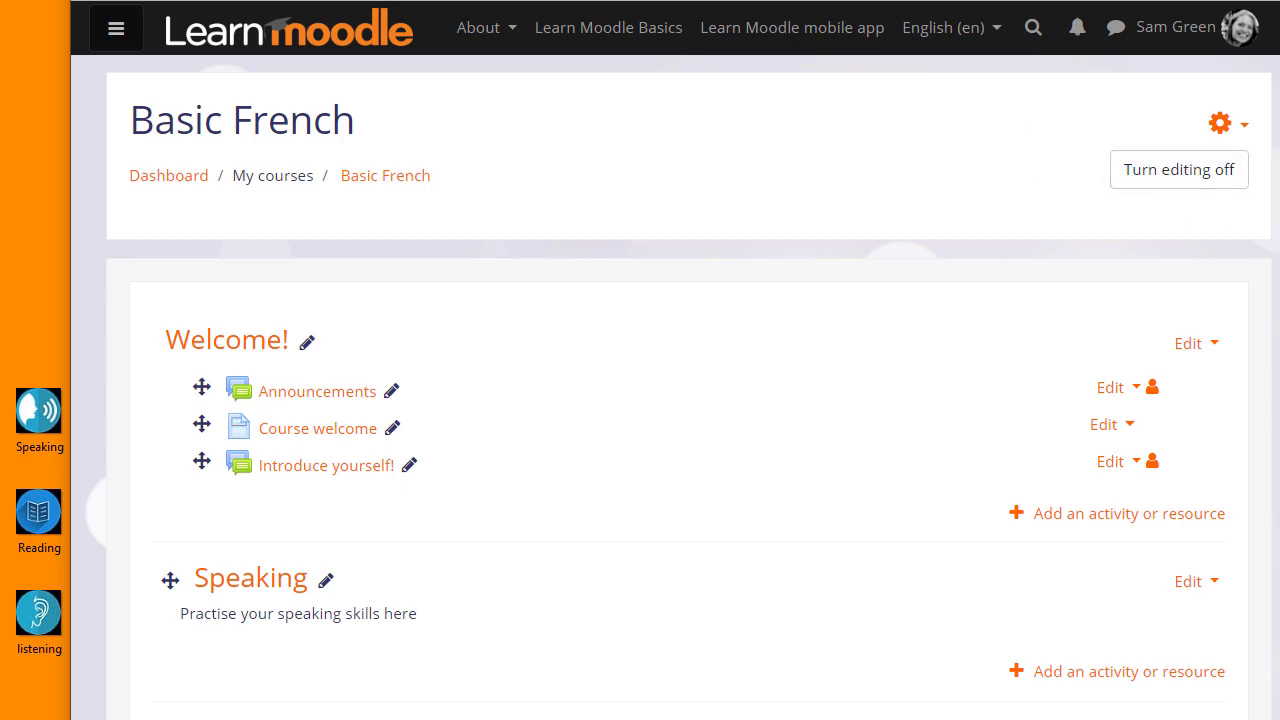
scroll(down, 3)
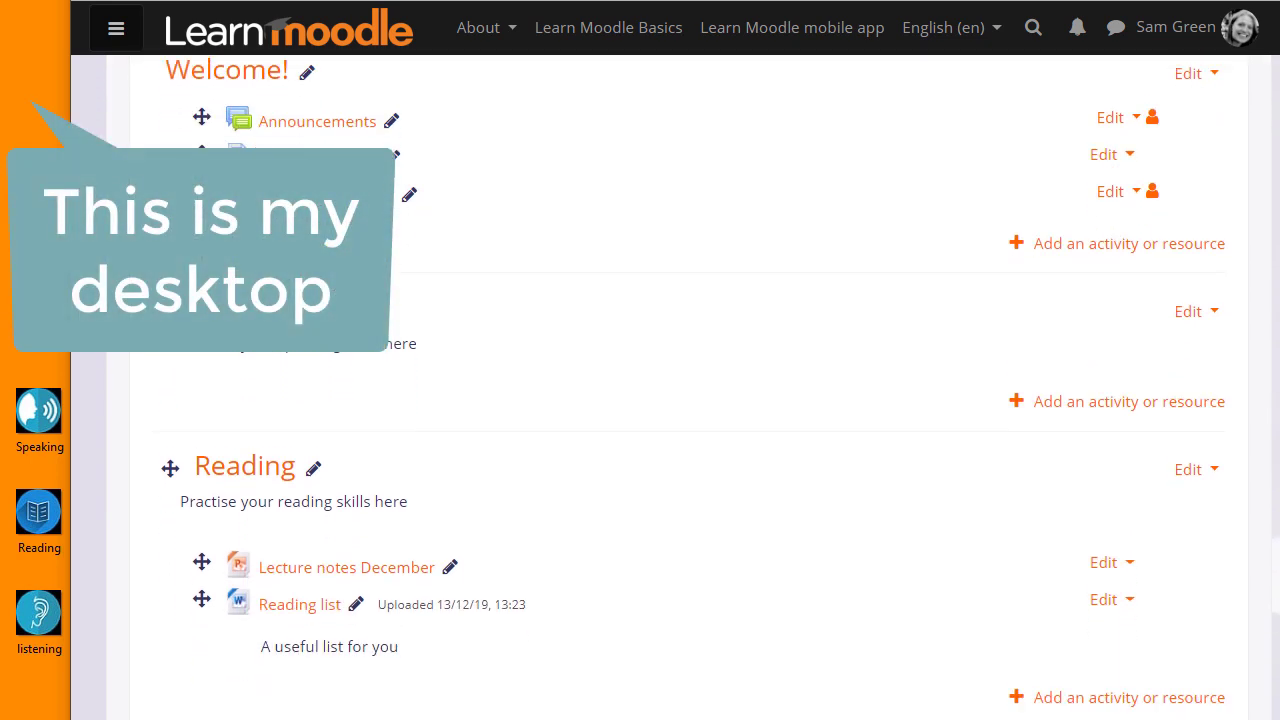
scroll(down, 3)
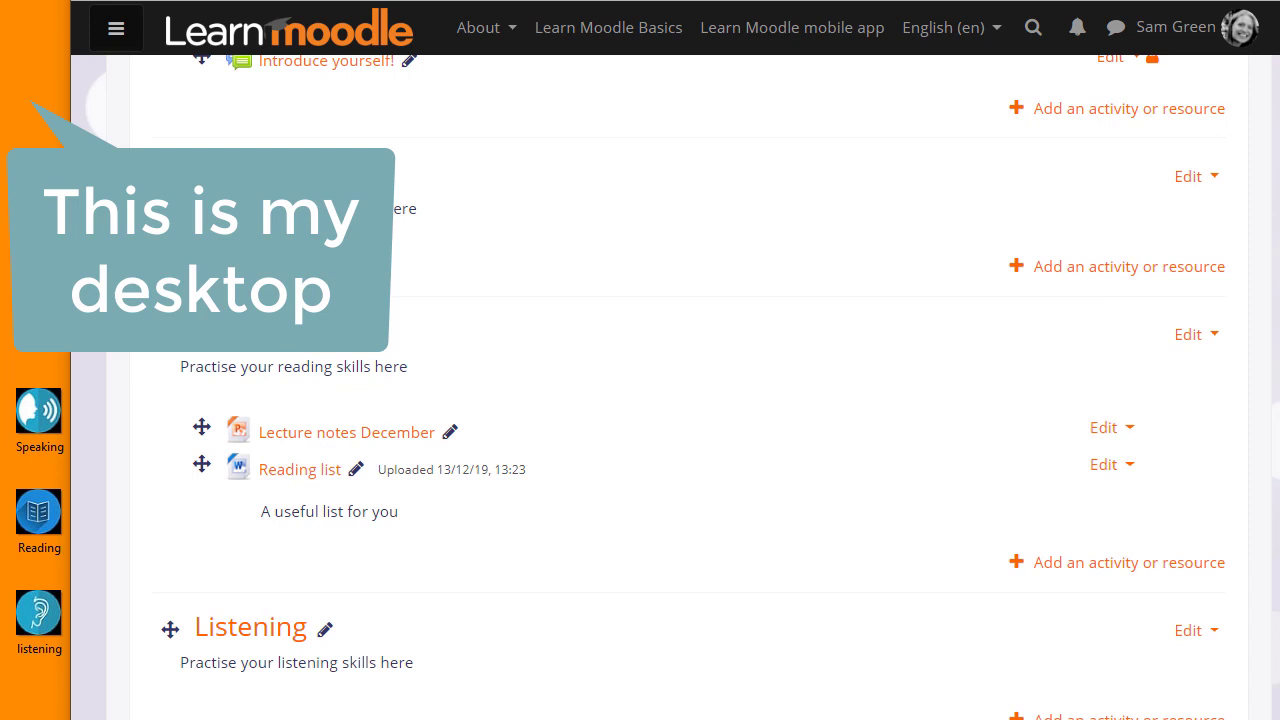
scroll(down, 3)
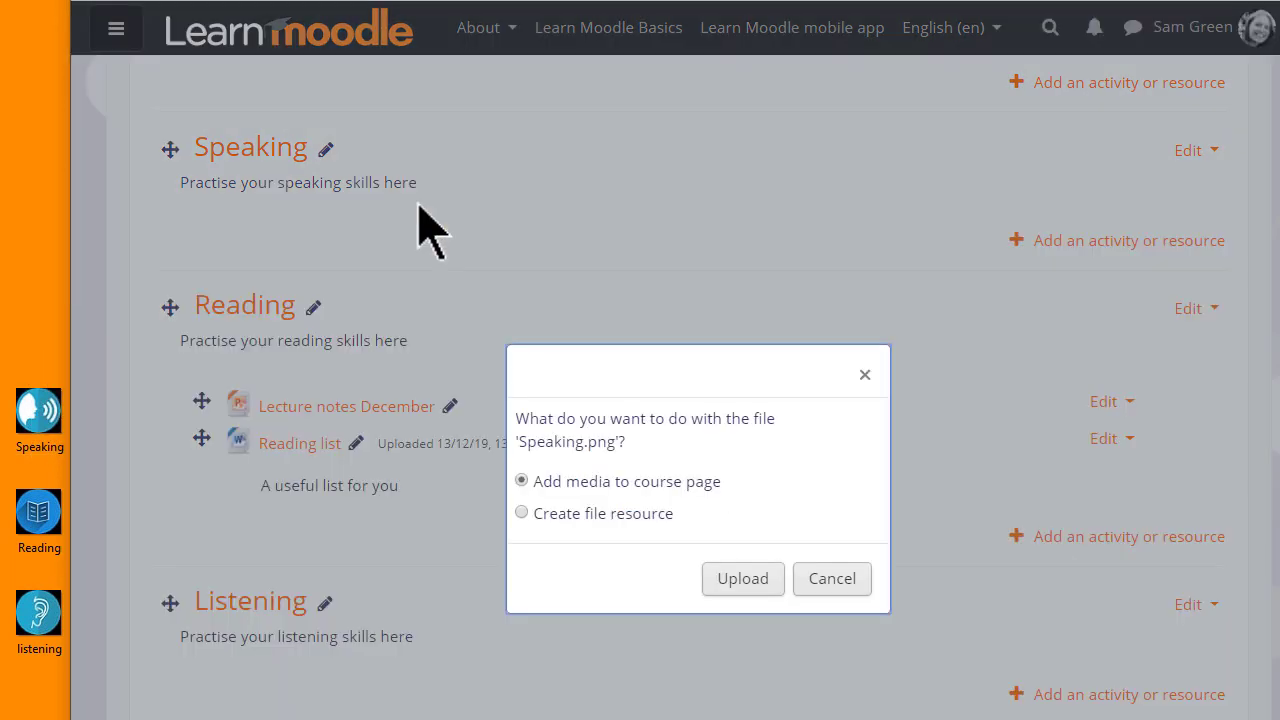
mouse_move(745, 515)
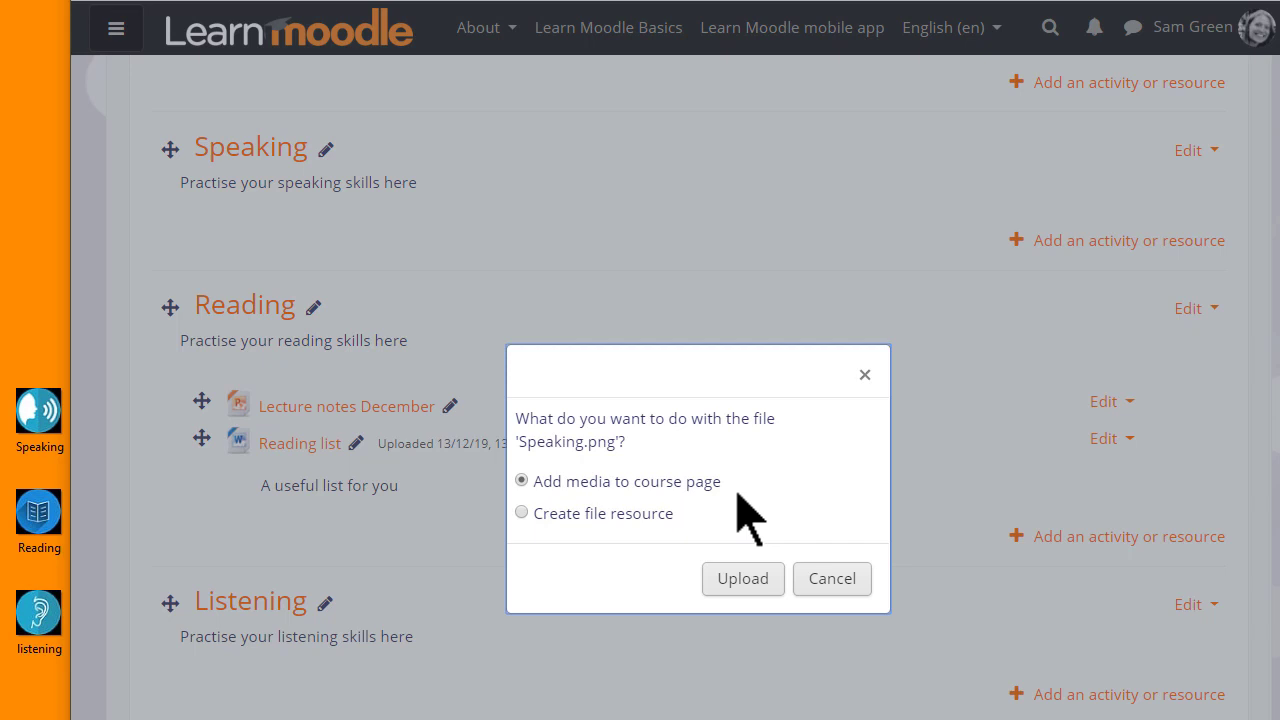
mouse_move(743, 579)
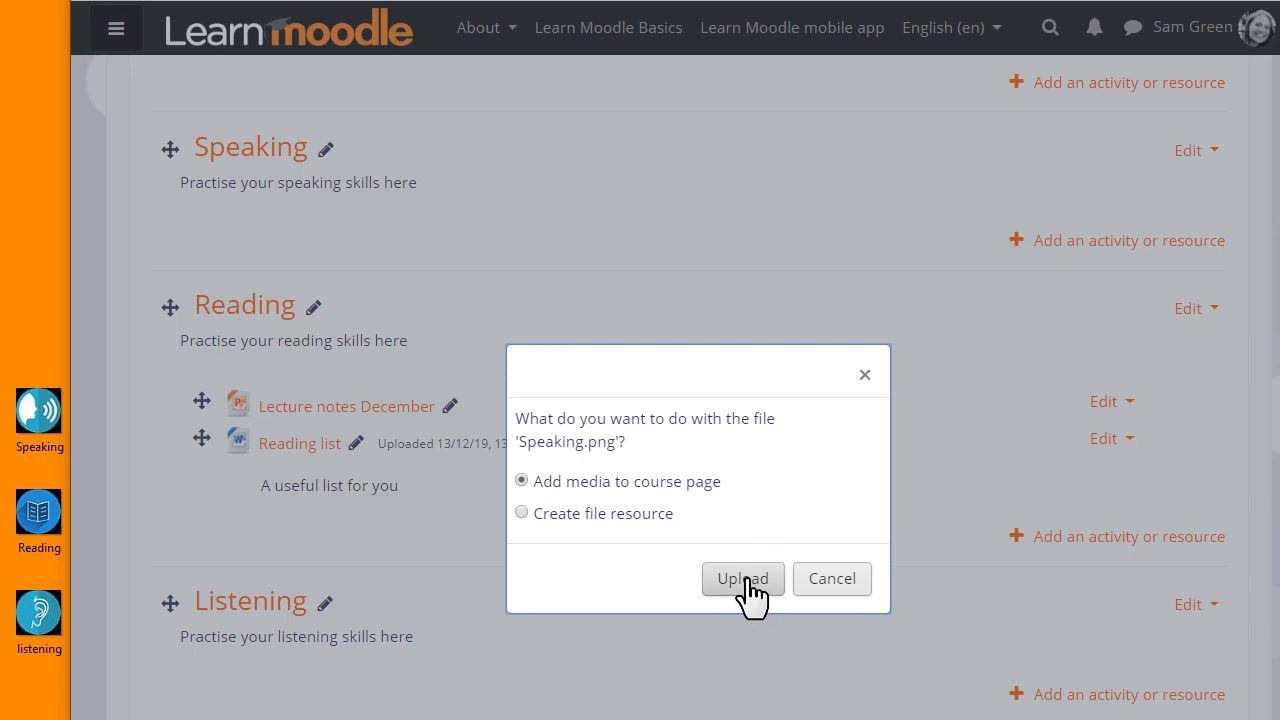
Upload the dropped Speaking.png as media in the Speaking section.
click(742, 578)
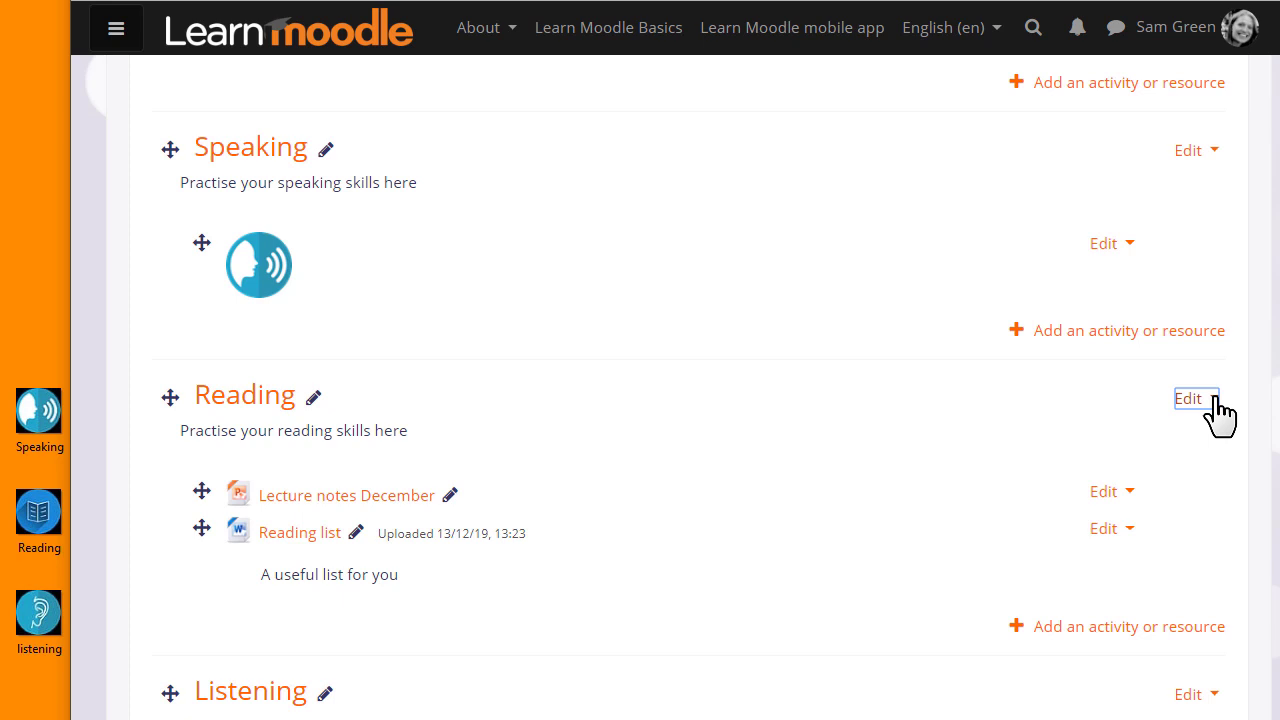
Put the Reading icon into the Reading topic summary and save the changes.
click(1189, 398)
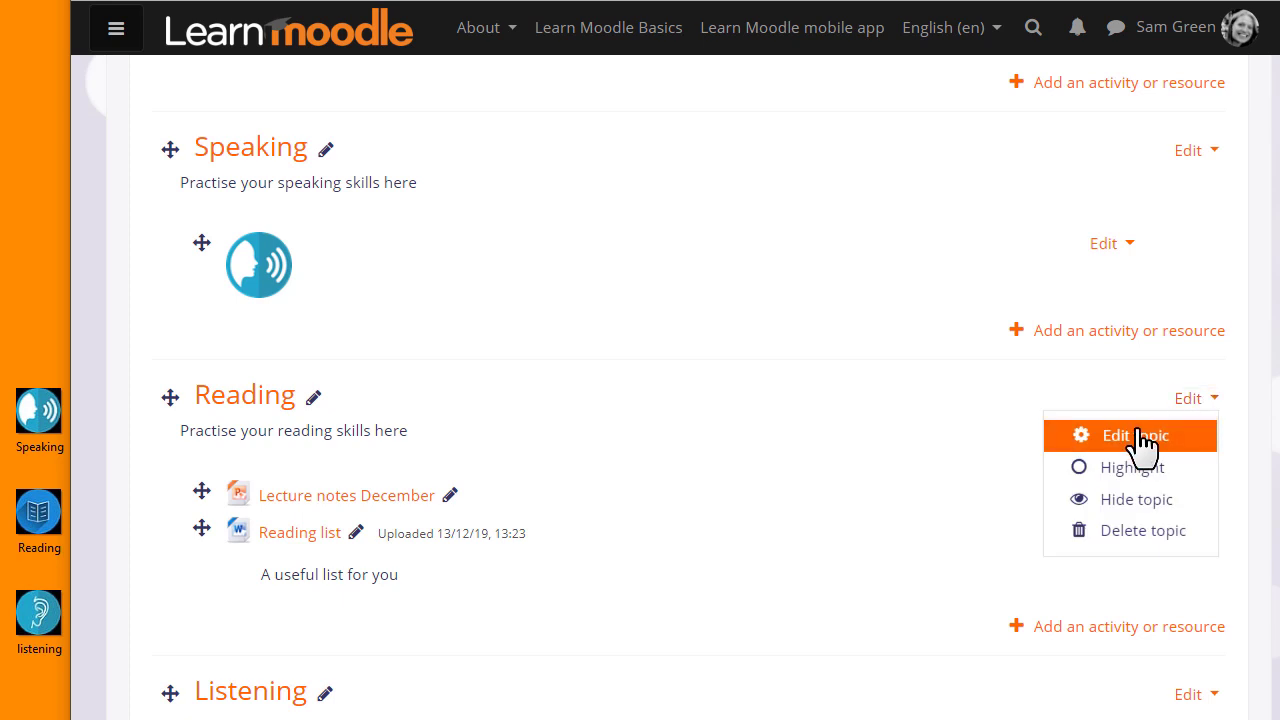
click(1133, 435)
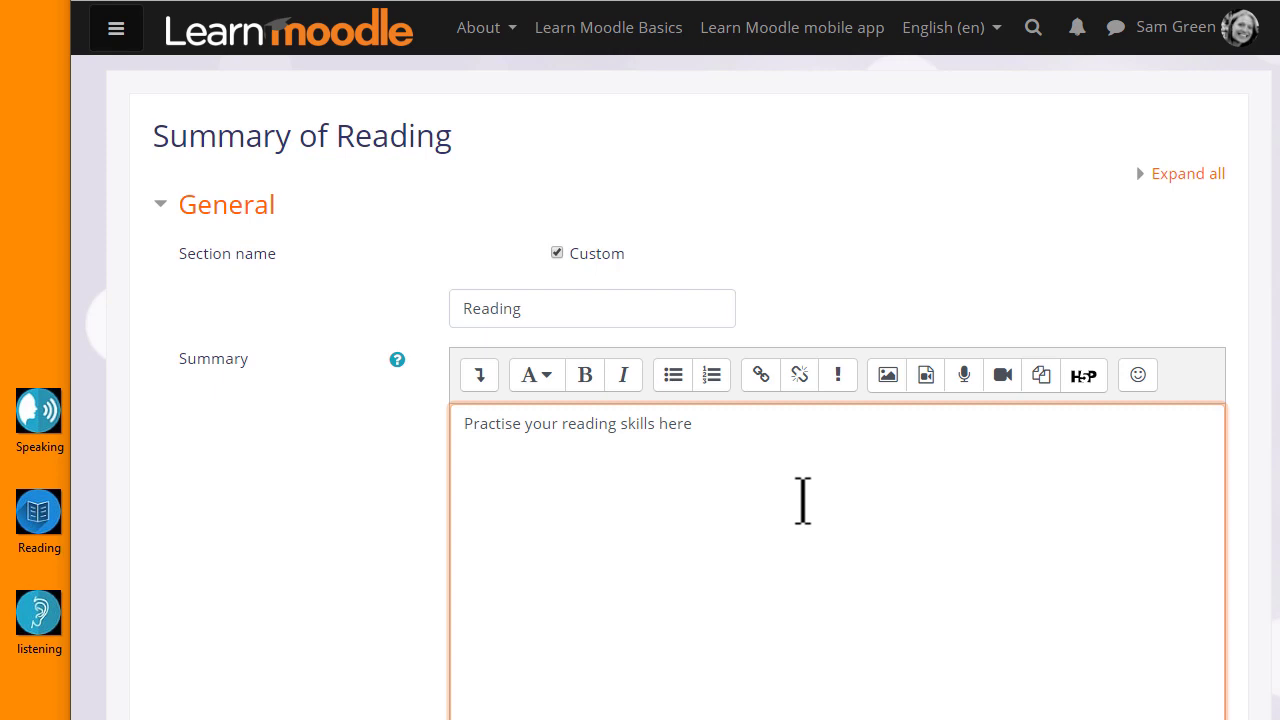
mouse_move(728, 488)
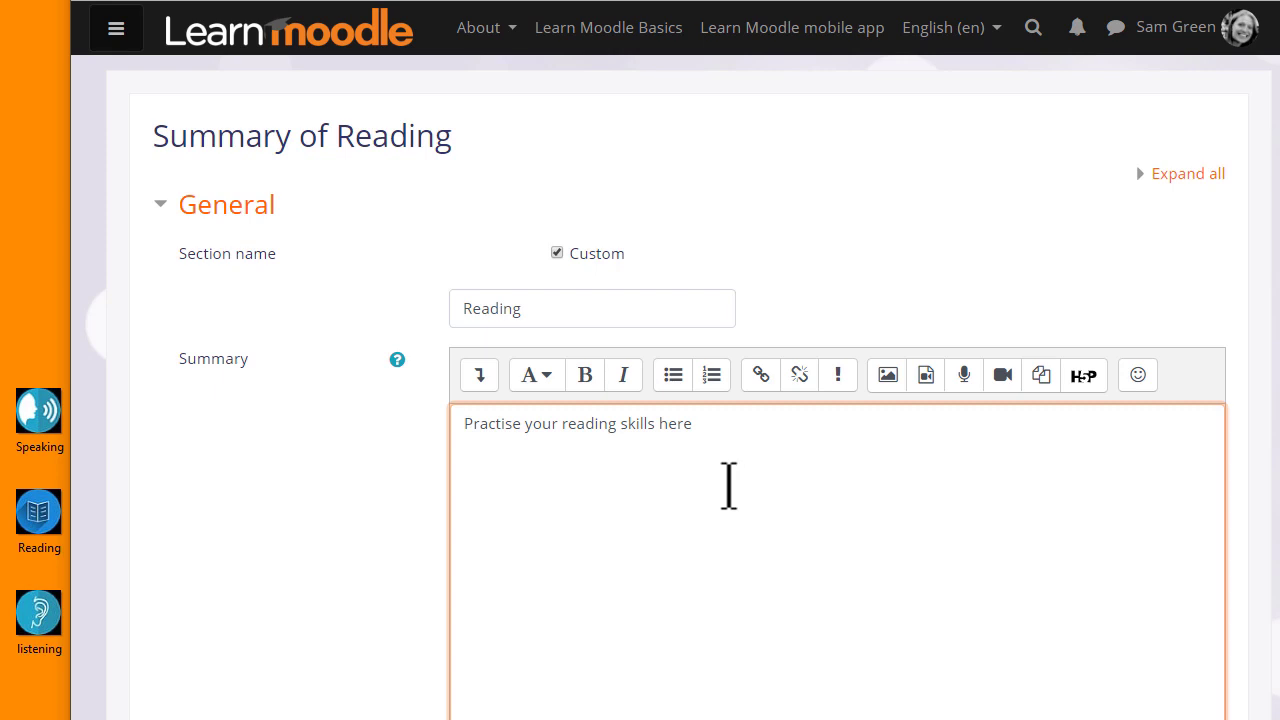
mouse_move(125, 560)
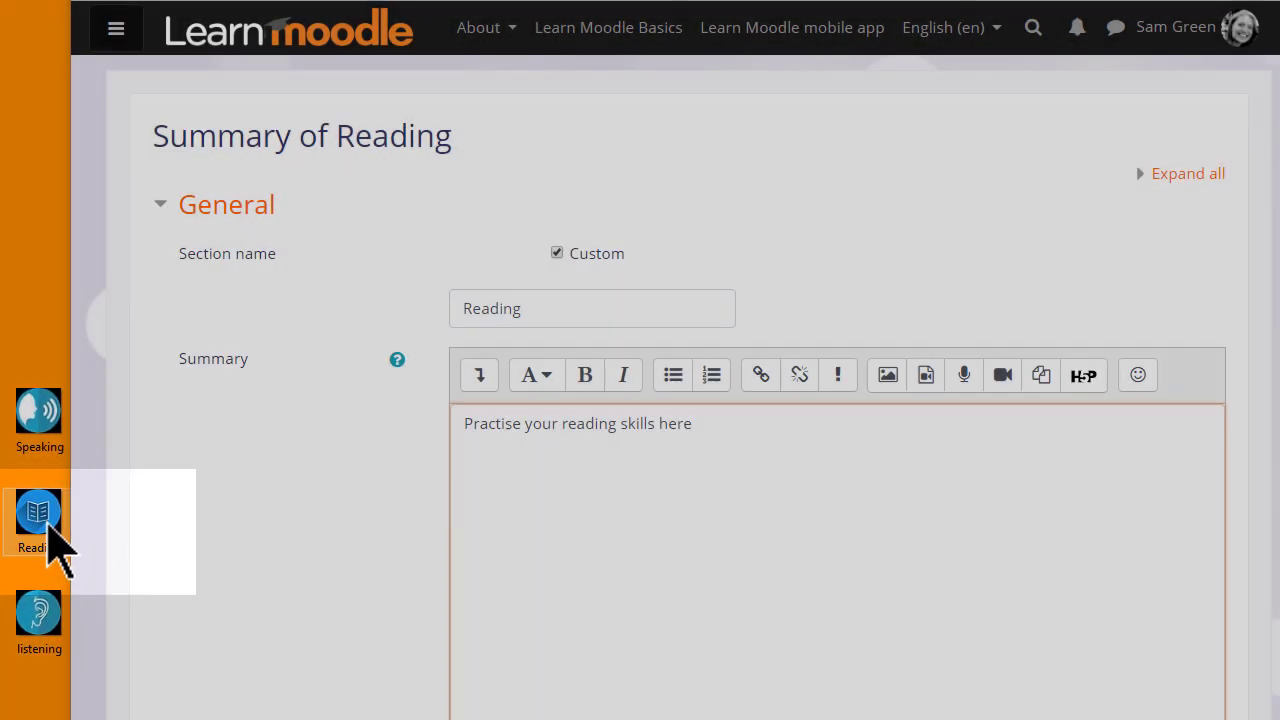
click(520, 463)
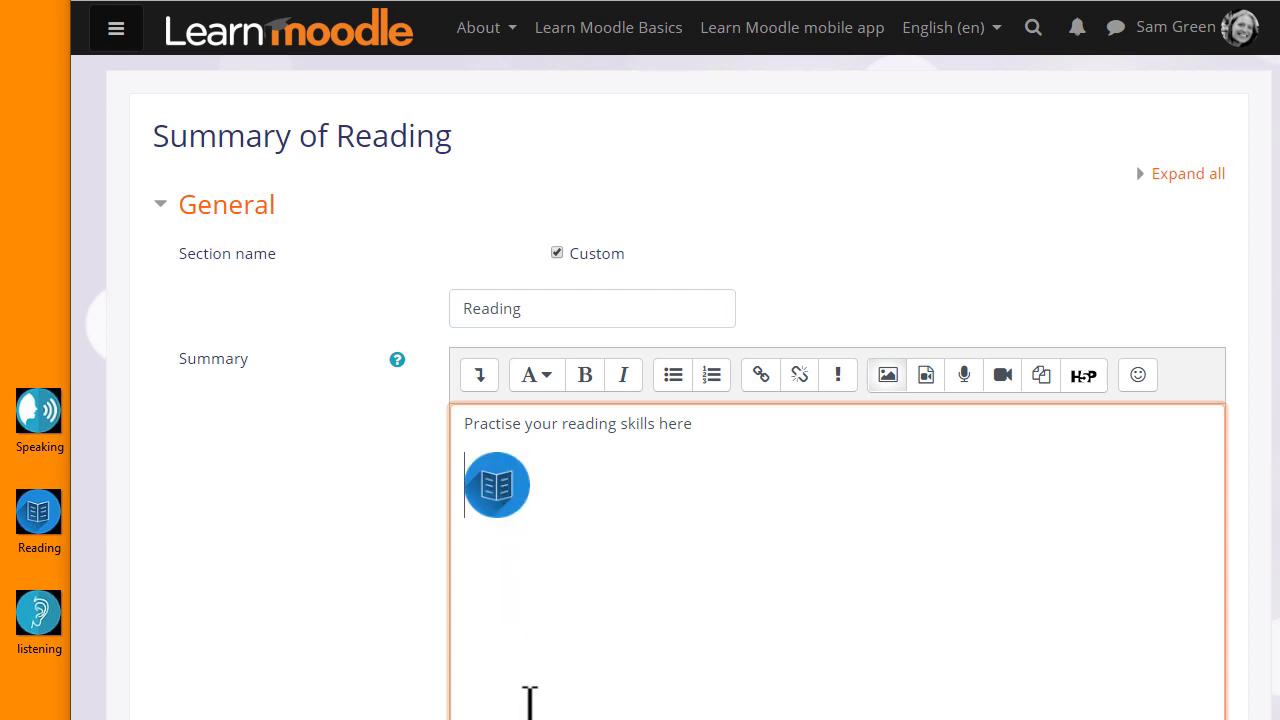
scroll(down, 3)
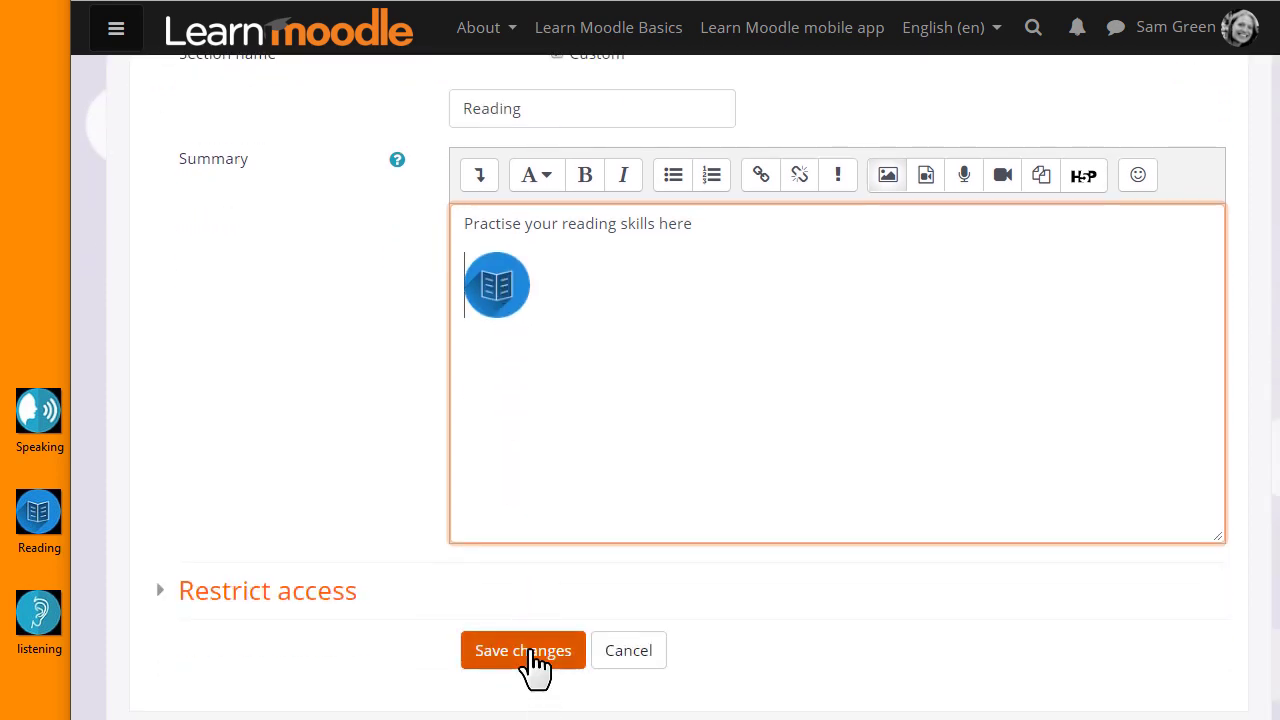
click(522, 650)
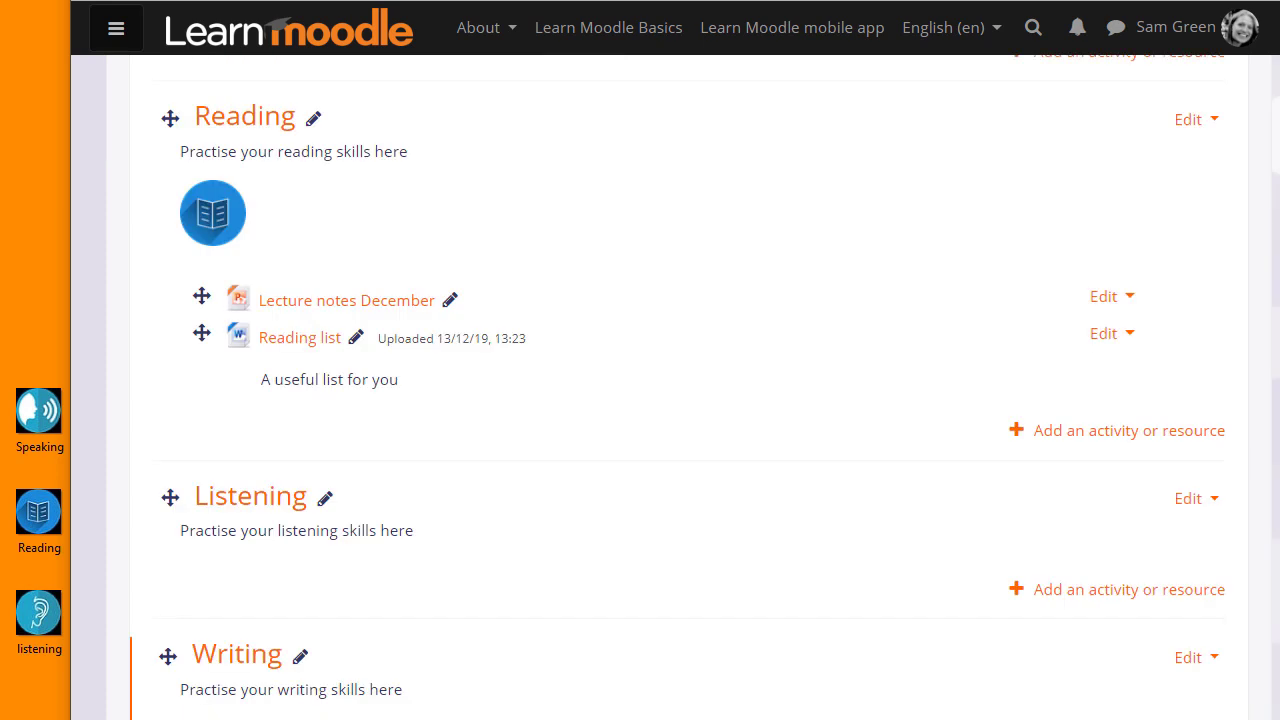
mouse_move(1245, 535)
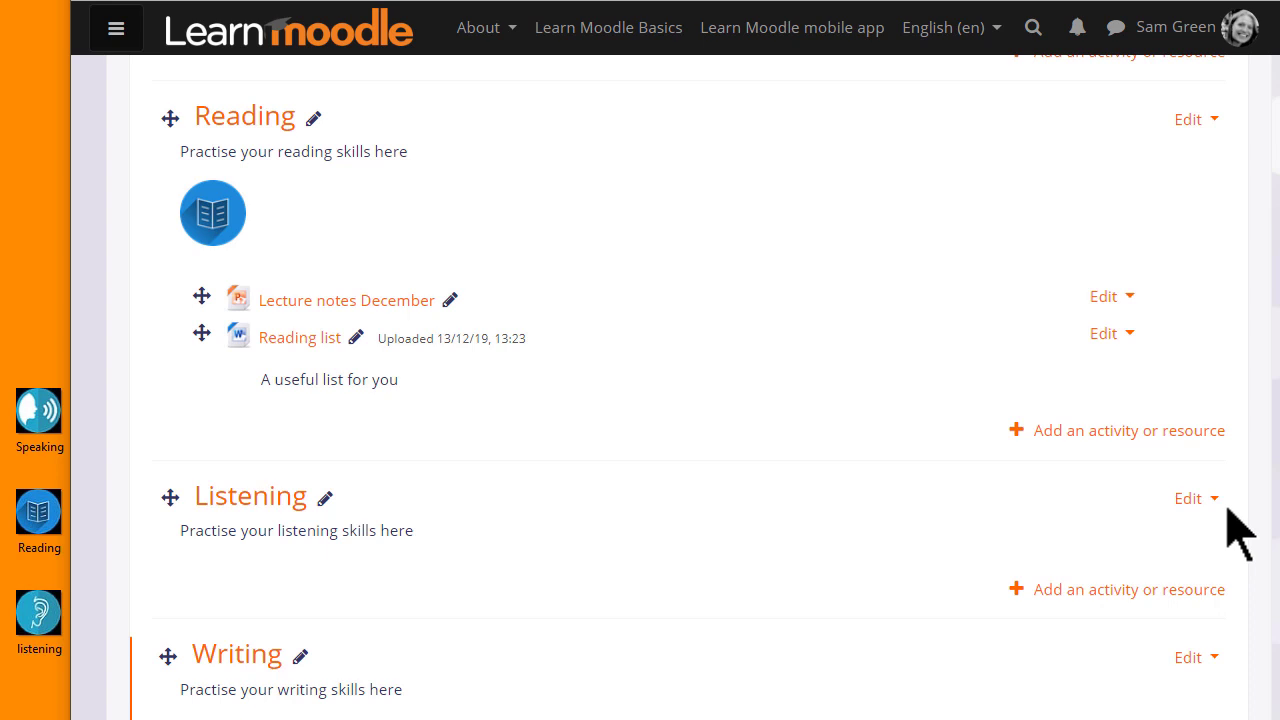
Open the Edit topic form for the Listening section.
click(1190, 498)
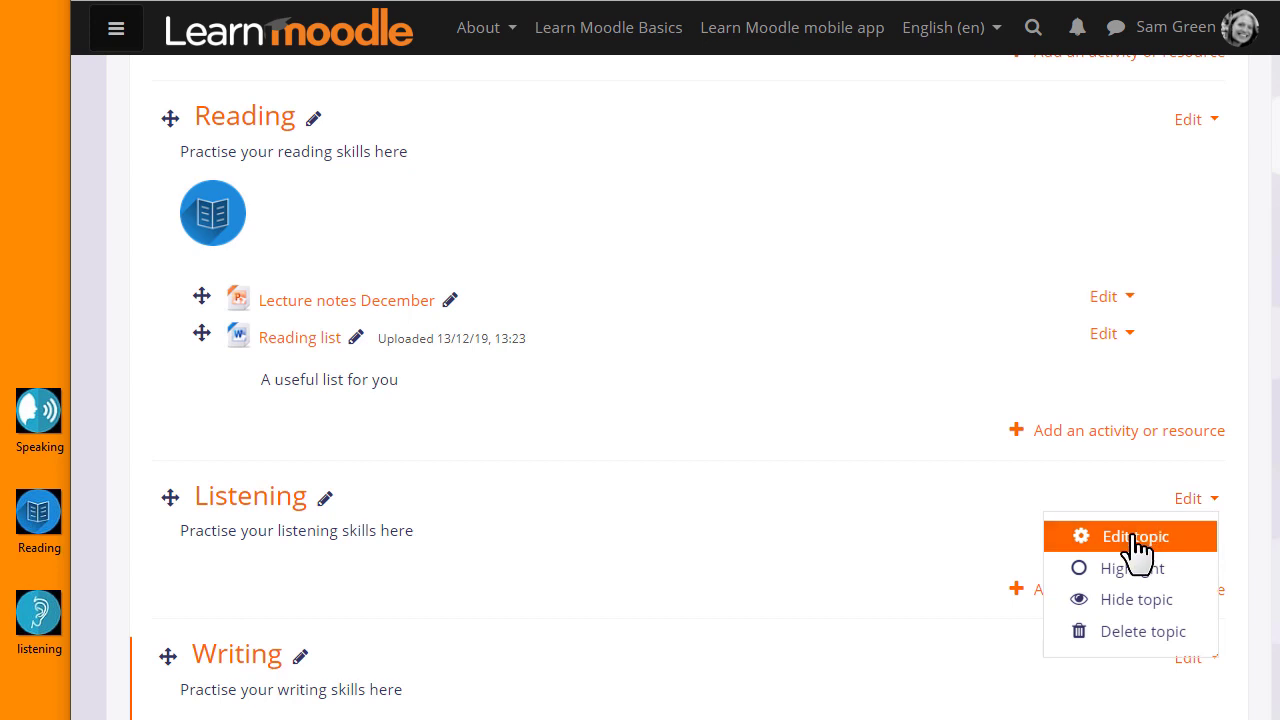
click(1135, 536)
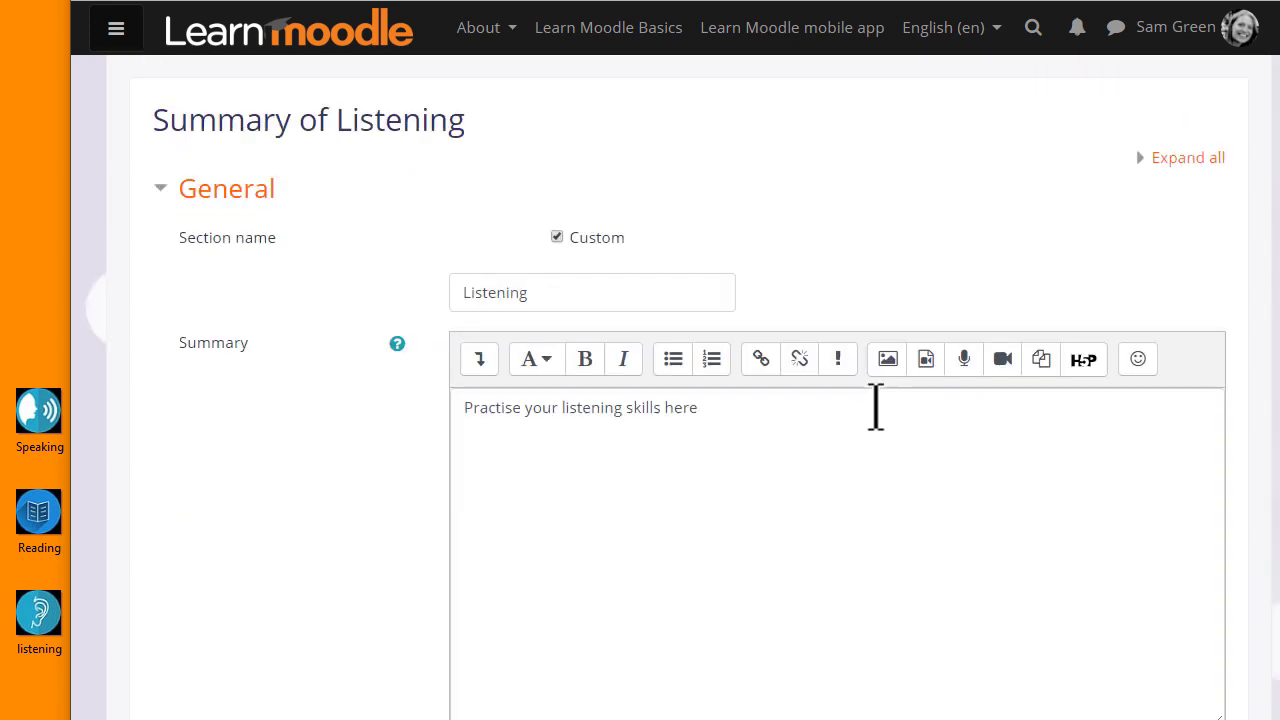
mouse_move(886, 359)
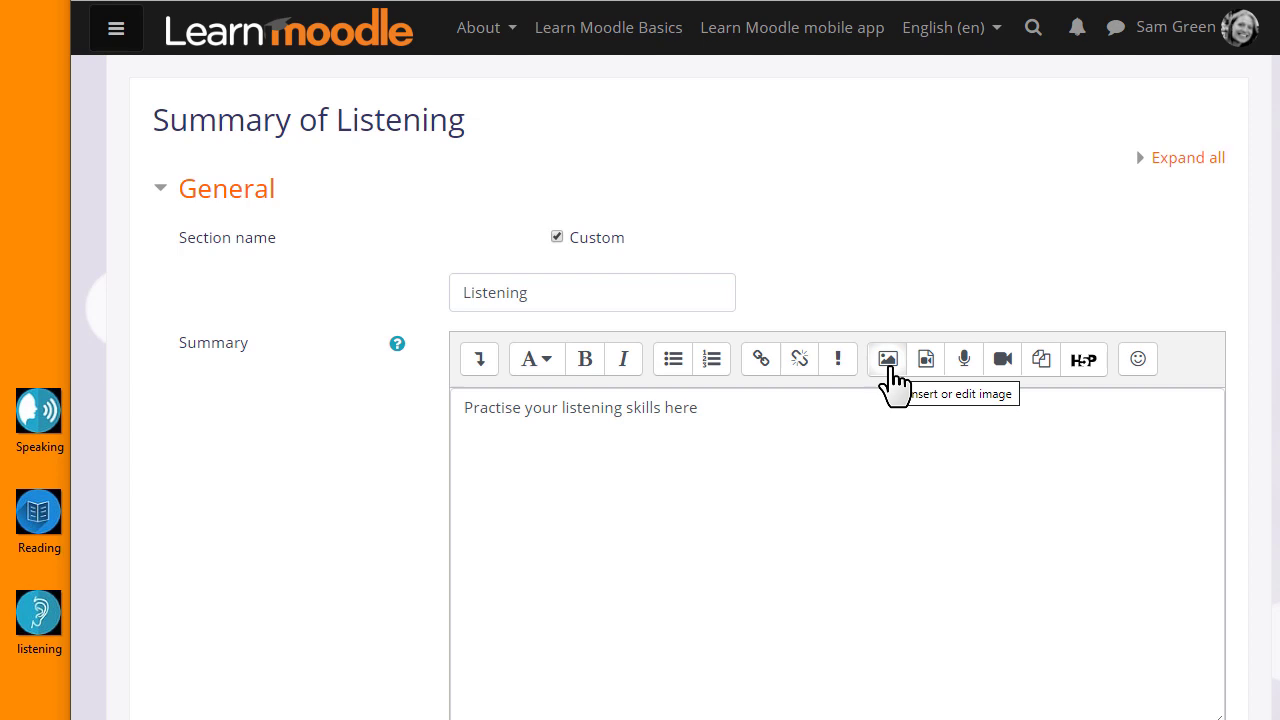
Start inserting an image into the Listening summary and browse repositories.
click(886, 359)
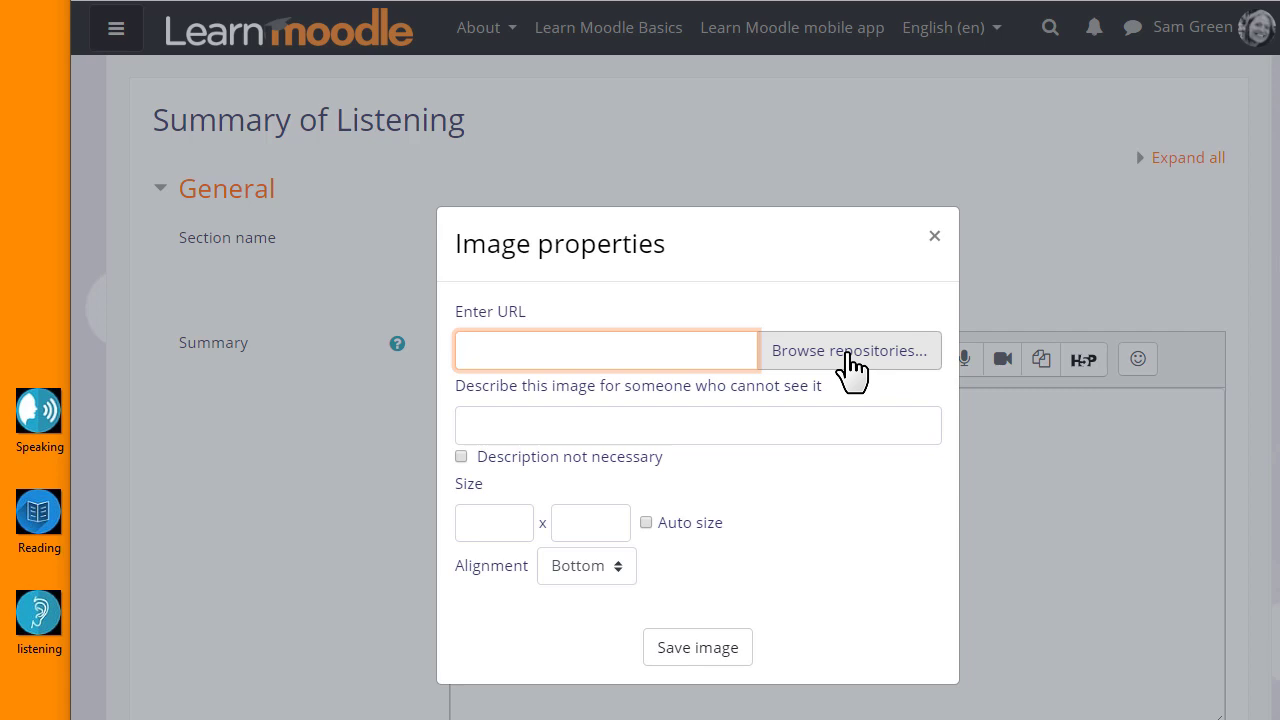
click(849, 350)
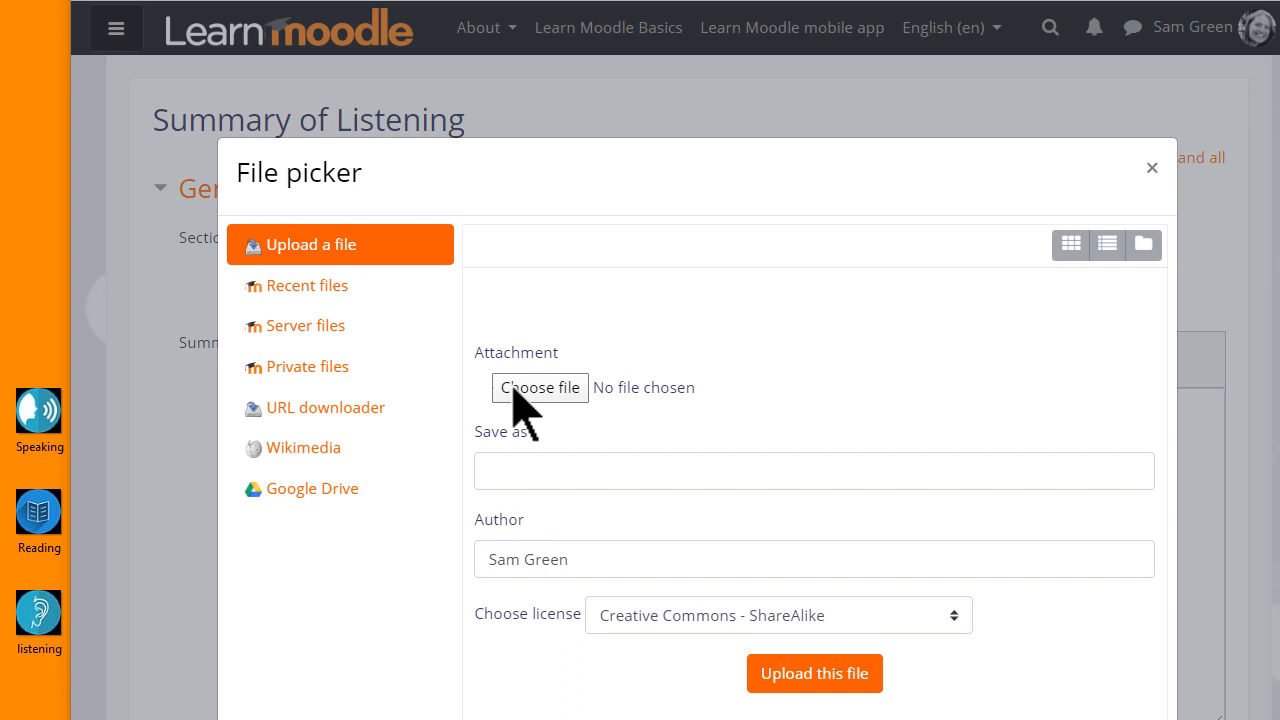
Choose listening.png from the computer and upload it in the file picker.
click(540, 388)
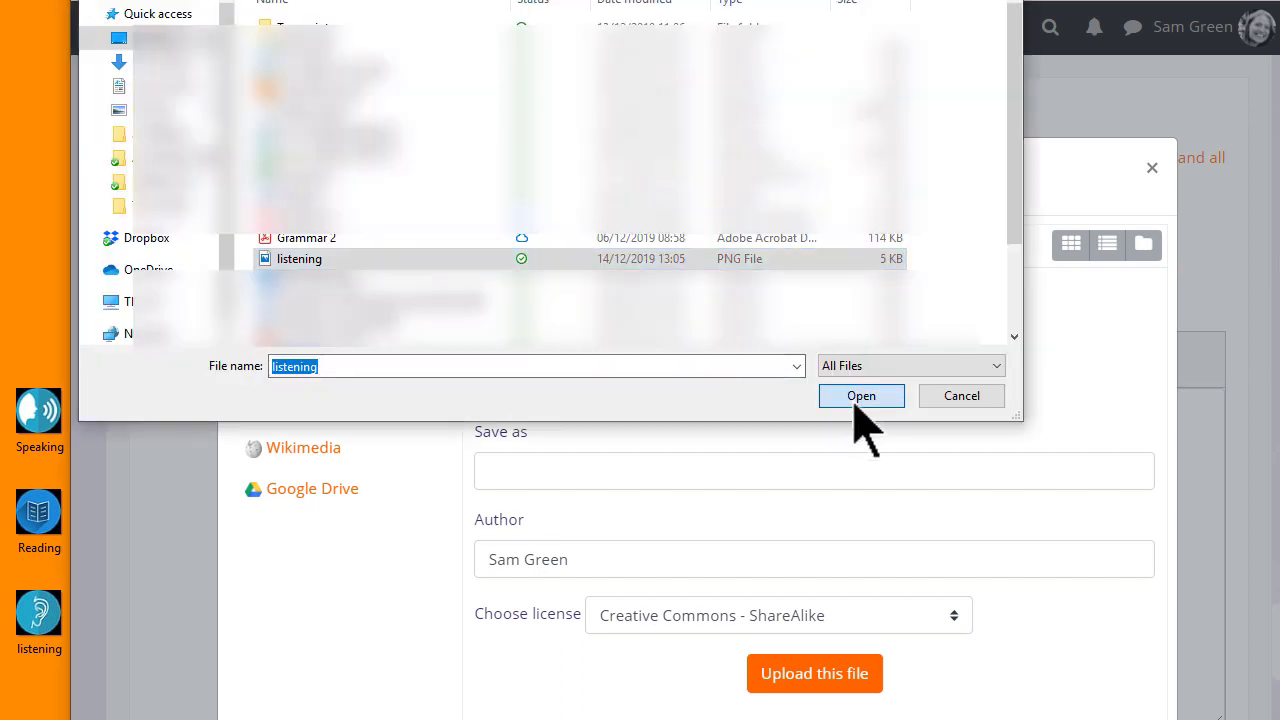
click(860, 395)
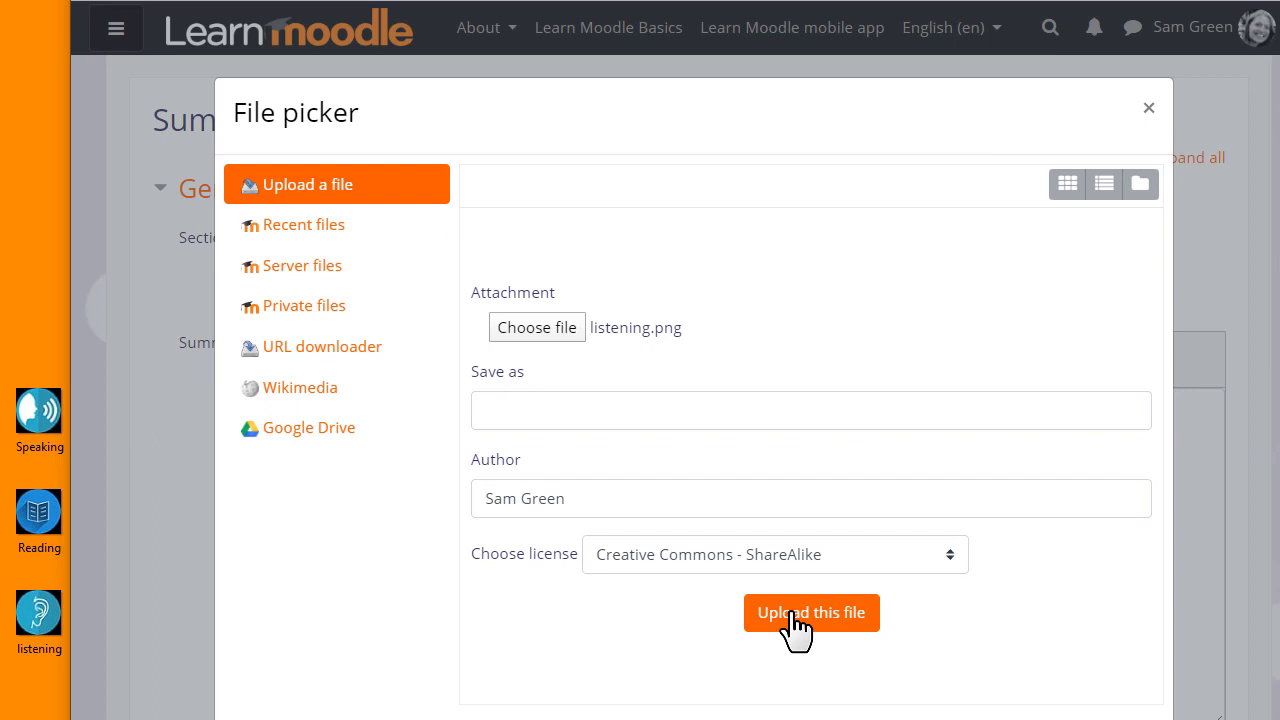
click(810, 410)
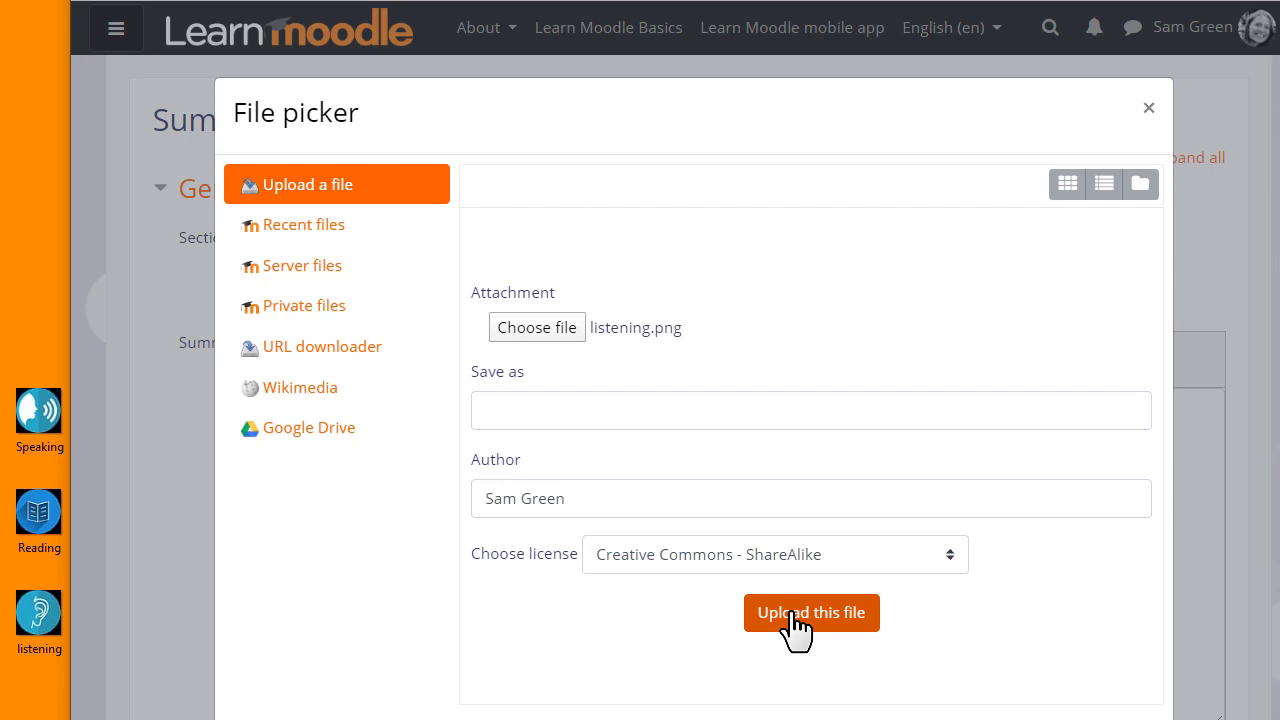
Insert the ear icon described as 'Listening icon' and save the Listening summary.
click(810, 612)
text(Listening icon)
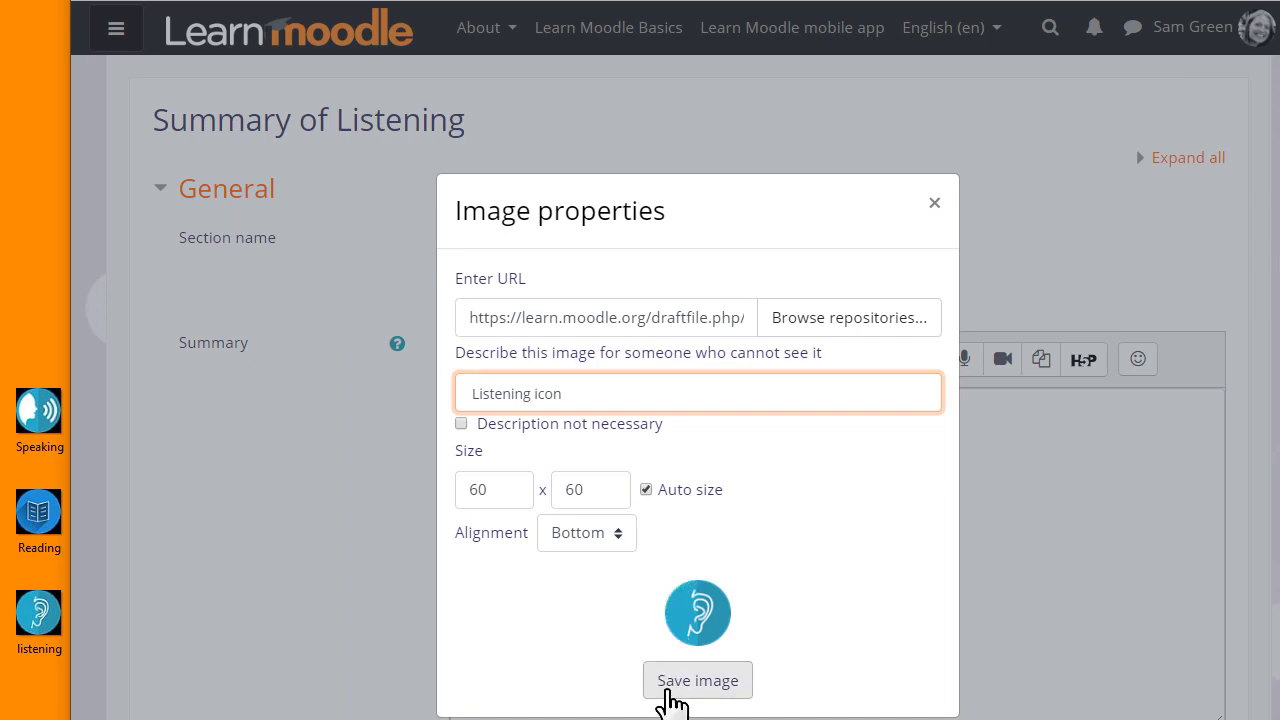
click(697, 680)
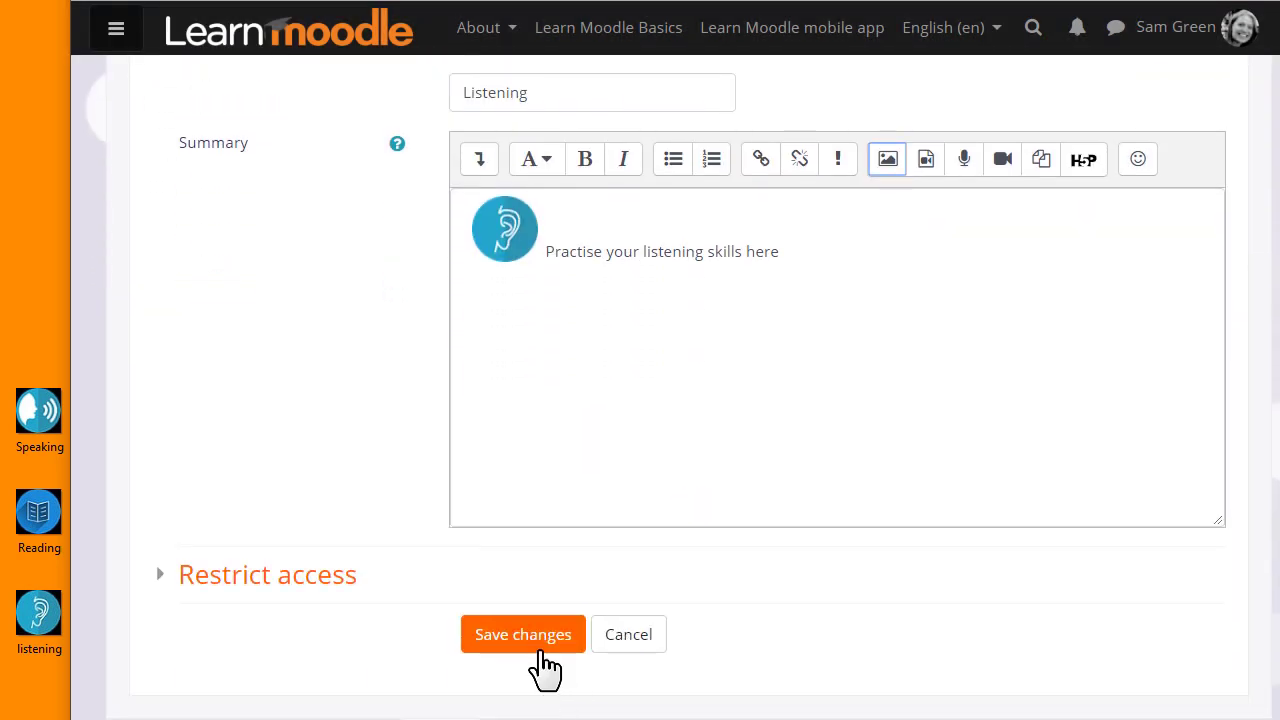
click(522, 634)
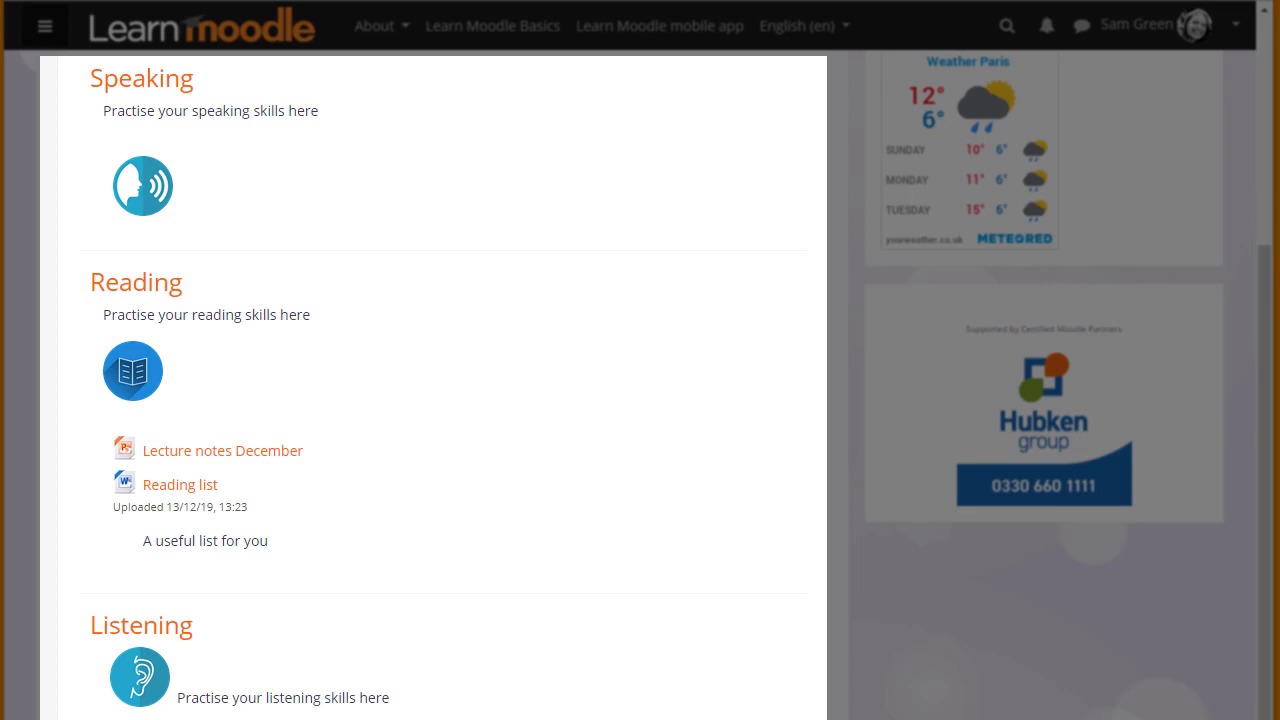